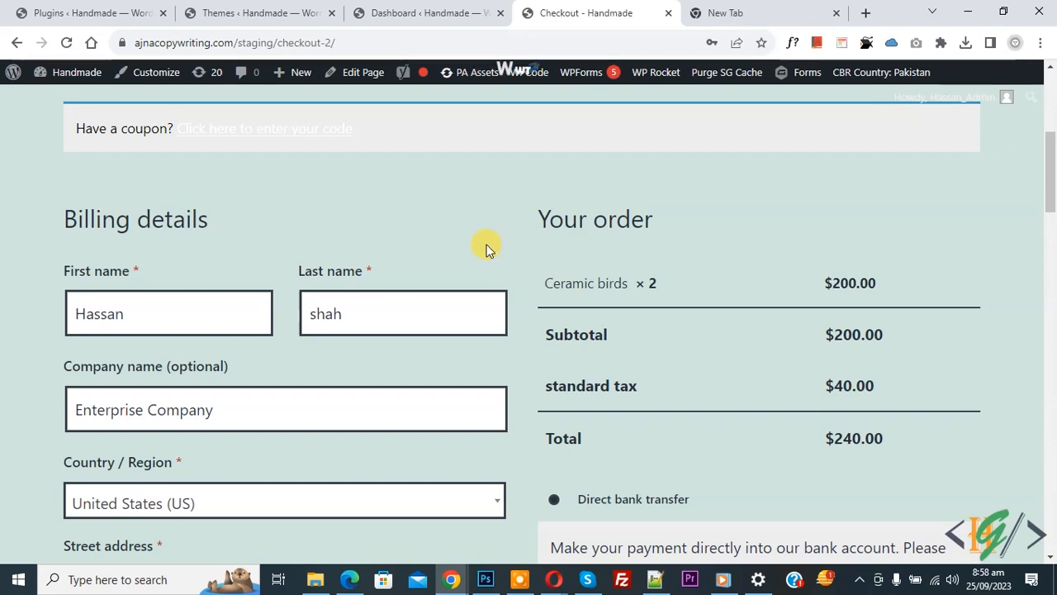
mouse_move(485, 264)
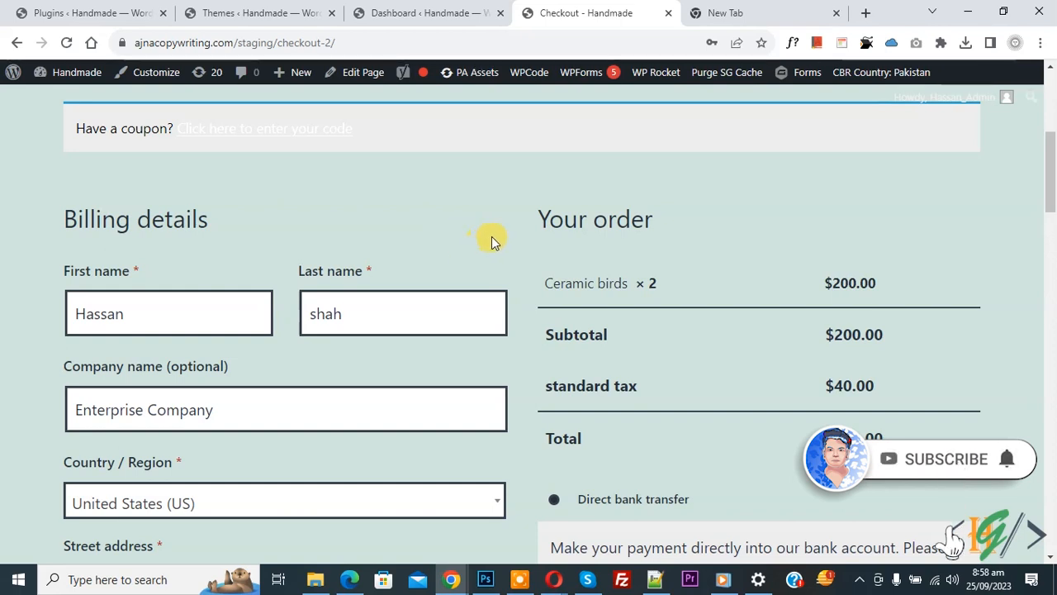
mouse_move(486, 252)
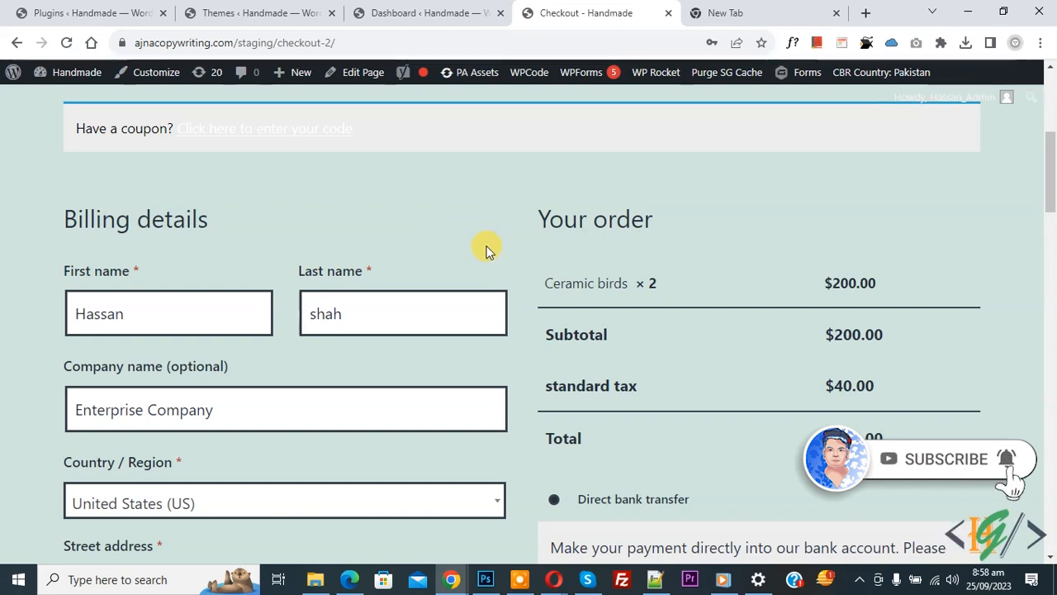
mouse_move(492, 271)
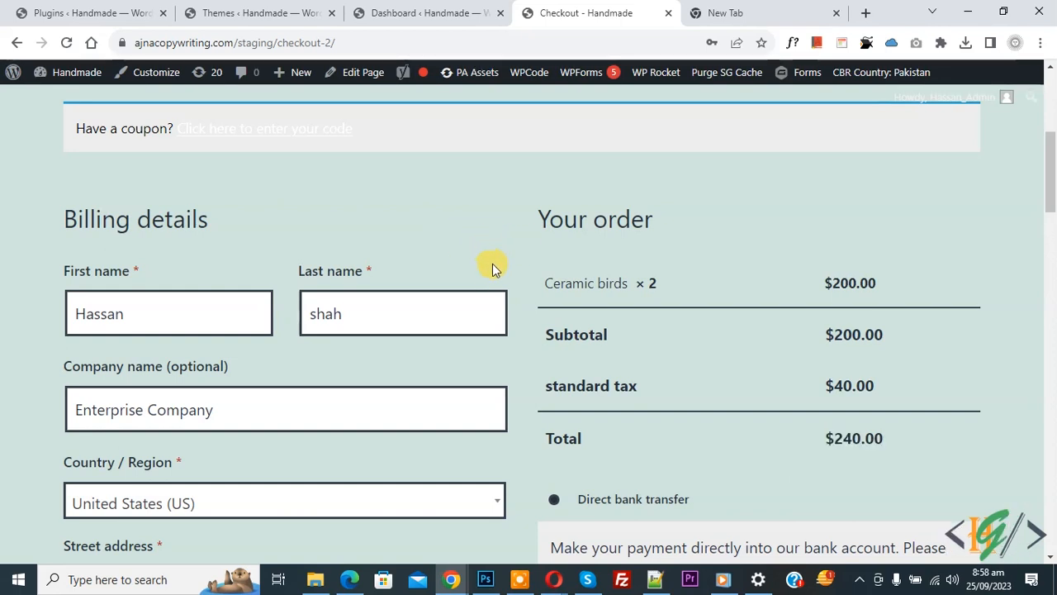
- From the checkout's Your order section, search Plugins > Add New for 'wpcode' and confirm WPCode is Active
double_click(594, 218)
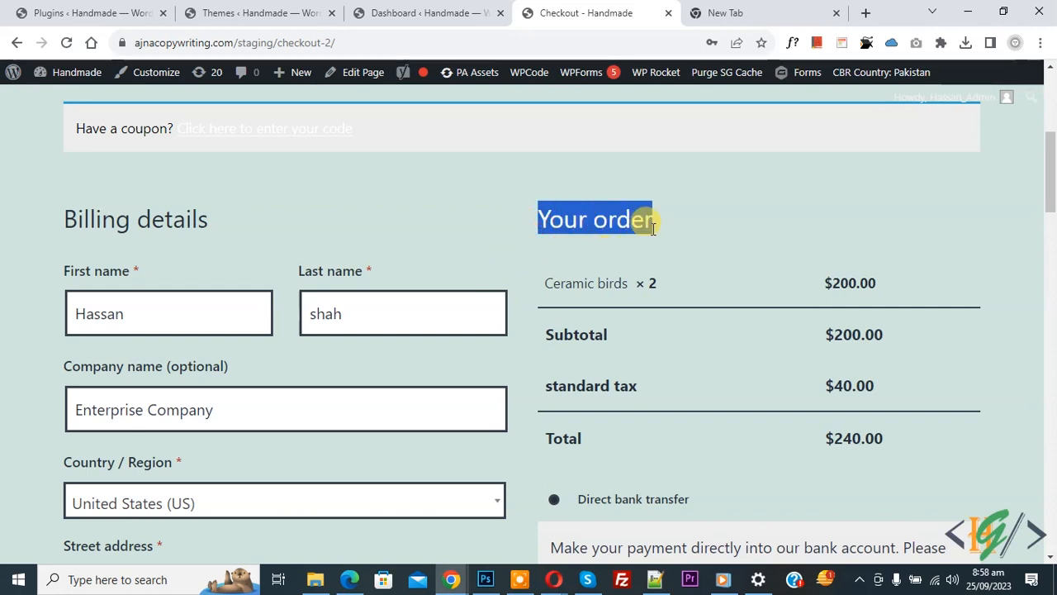
mouse_move(608, 284)
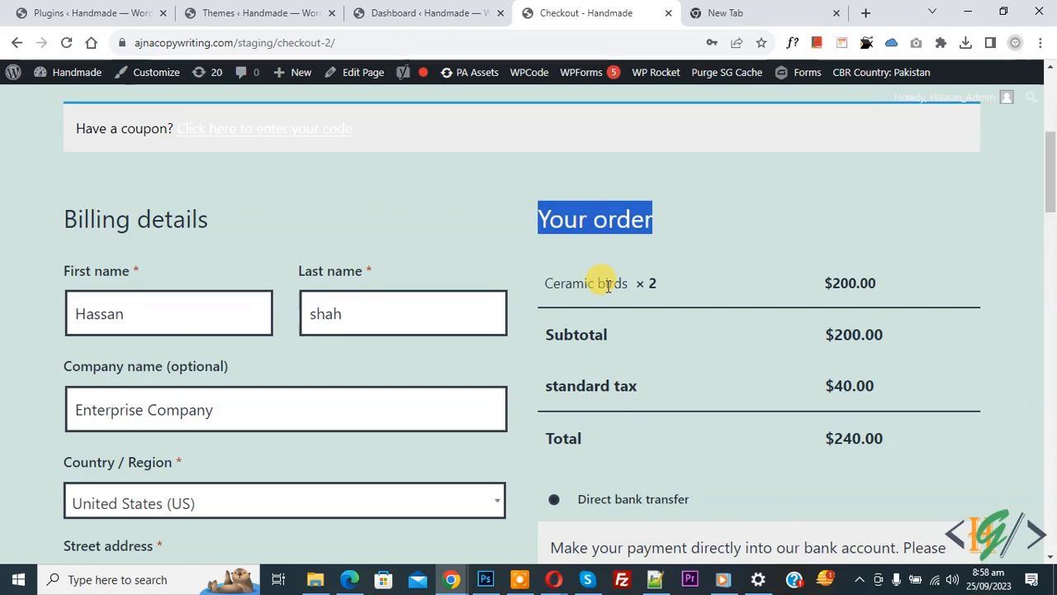
left_click(426, 13)
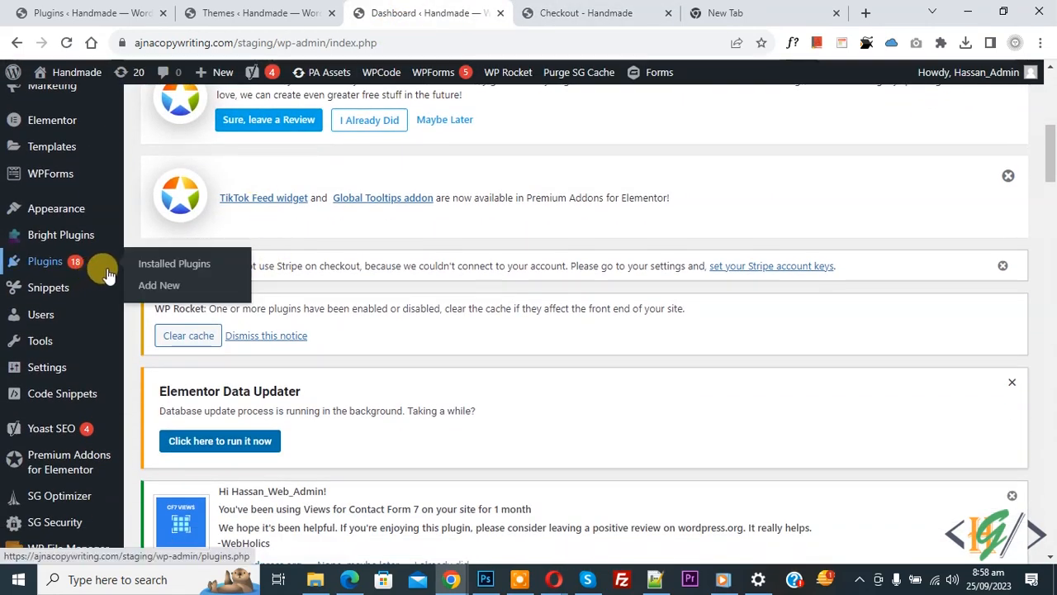
left_click(159, 284)
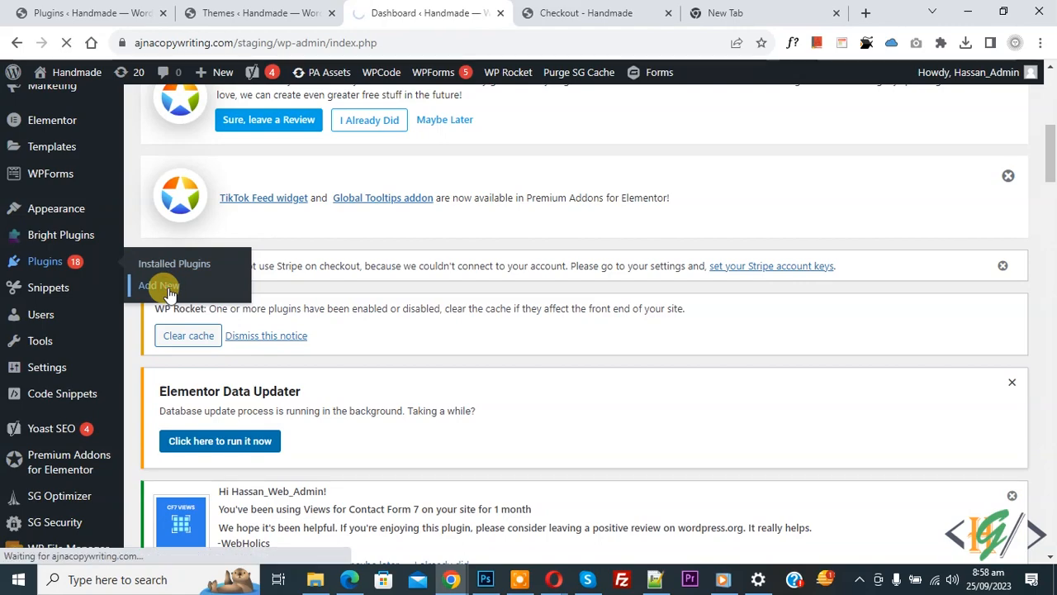
mouse_move(488, 245)
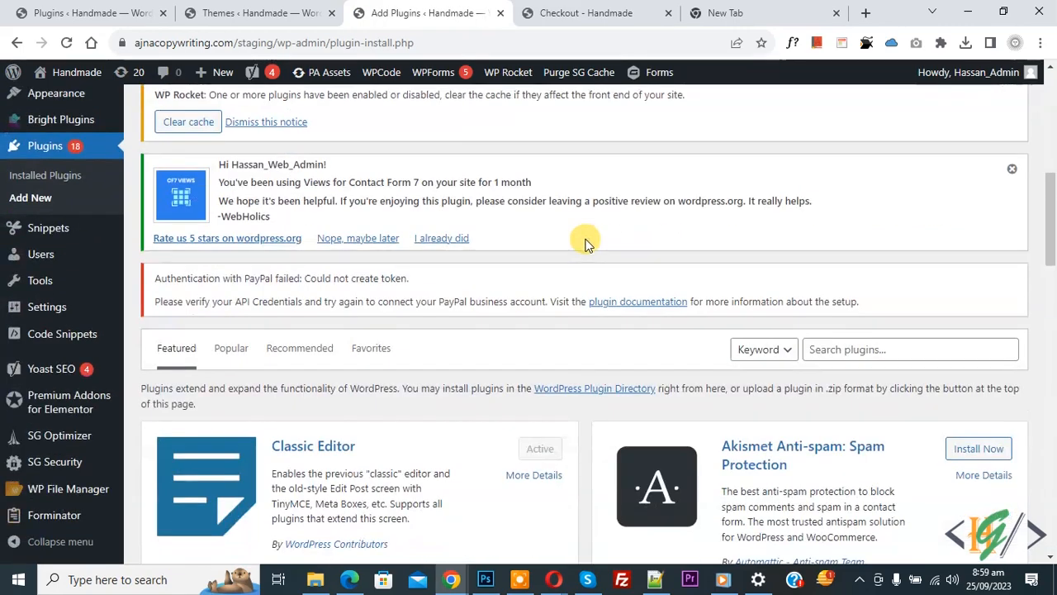
type("w")
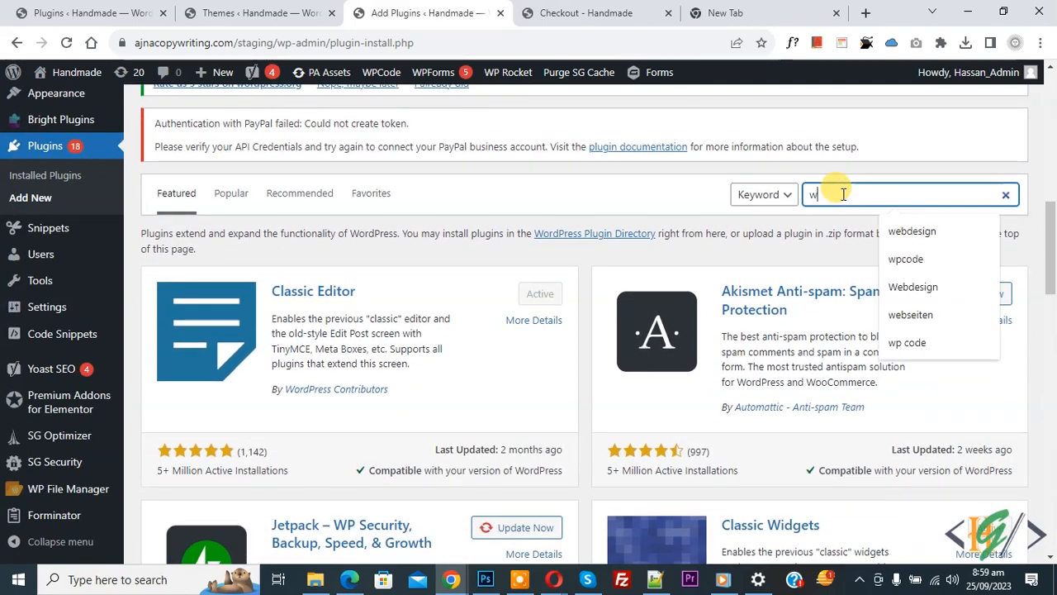
left_click(905, 258)
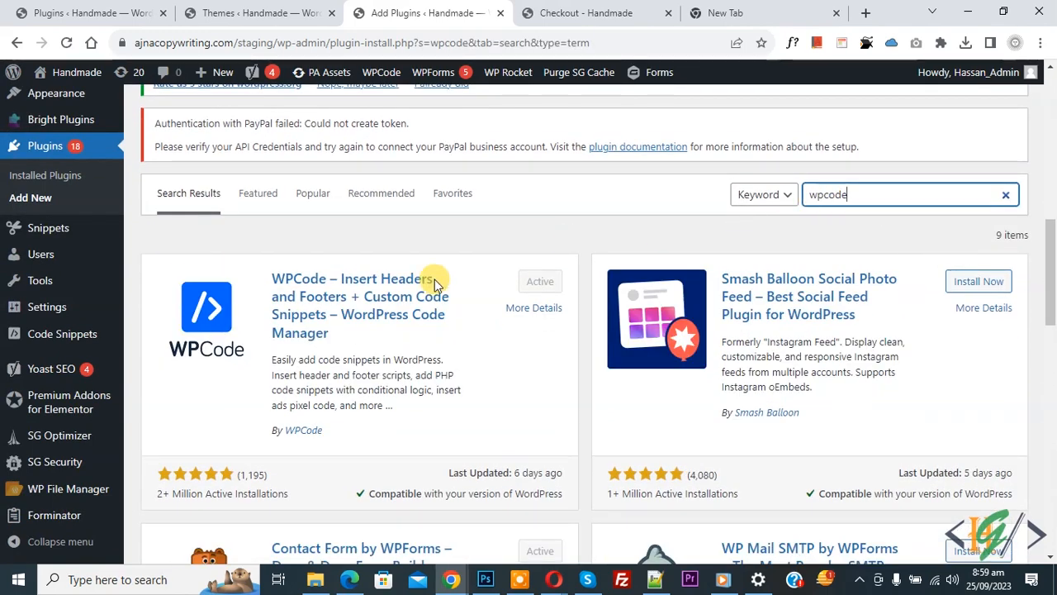
mouse_move(347, 304)
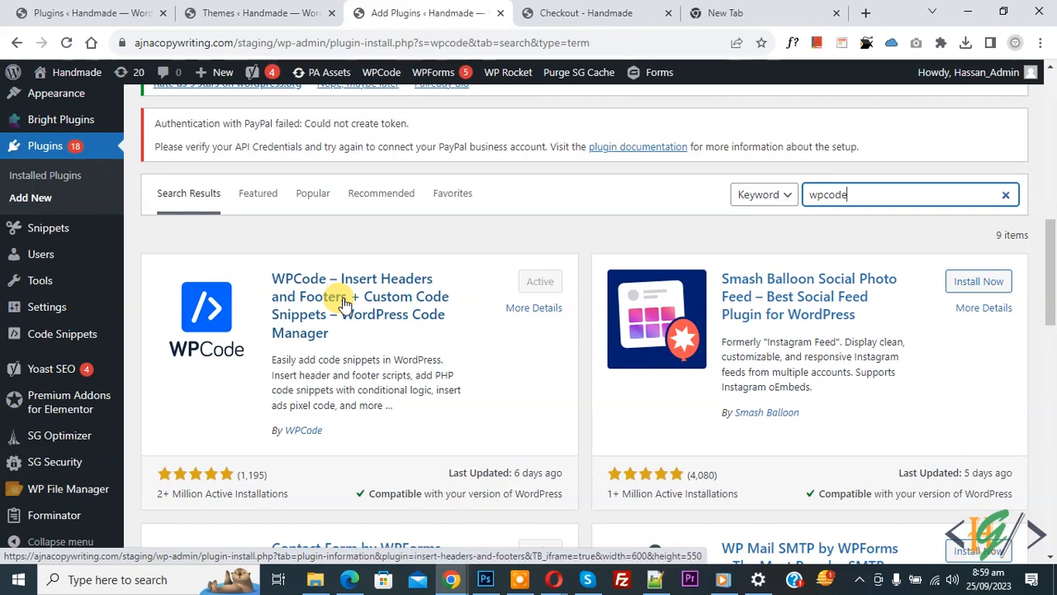
mouse_move(355, 296)
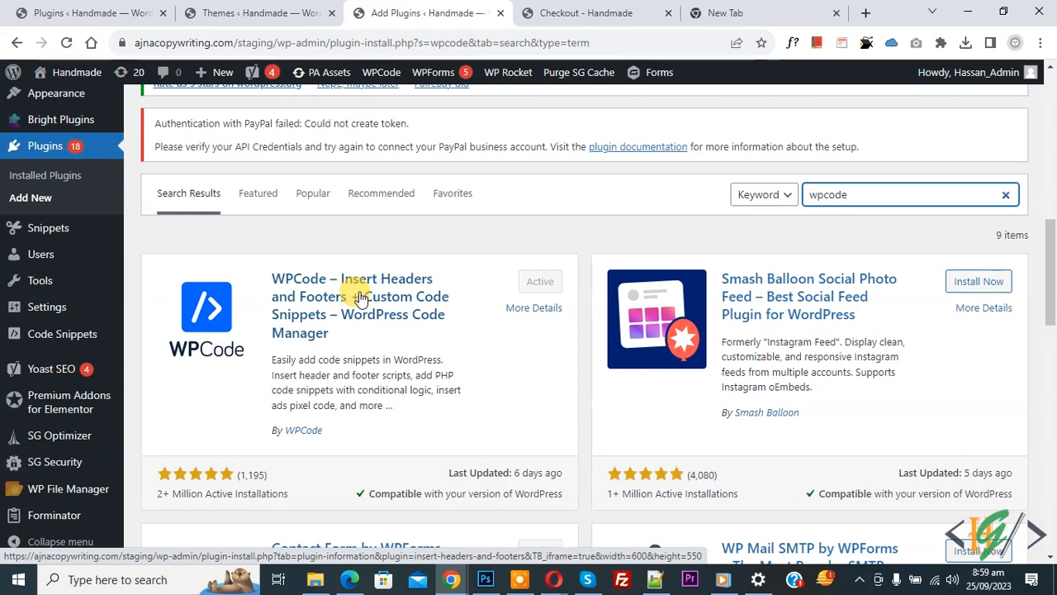
mouse_move(129, 342)
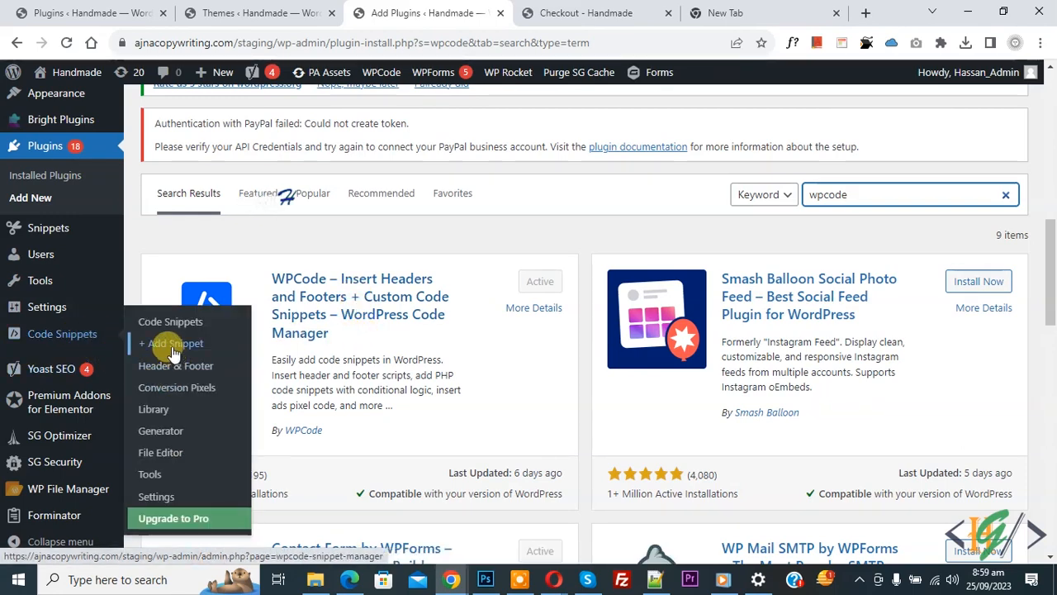
- Start a blank custom WPCode snippet and choose the PHP Snippet code type for the checkout image filter
left_click(170, 342)
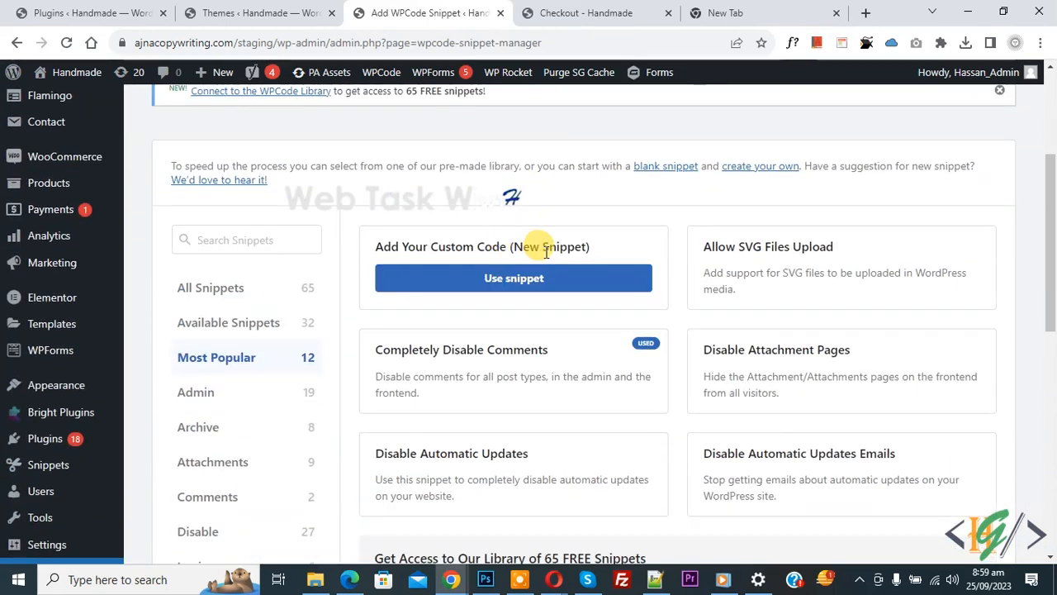
left_click(512, 278)
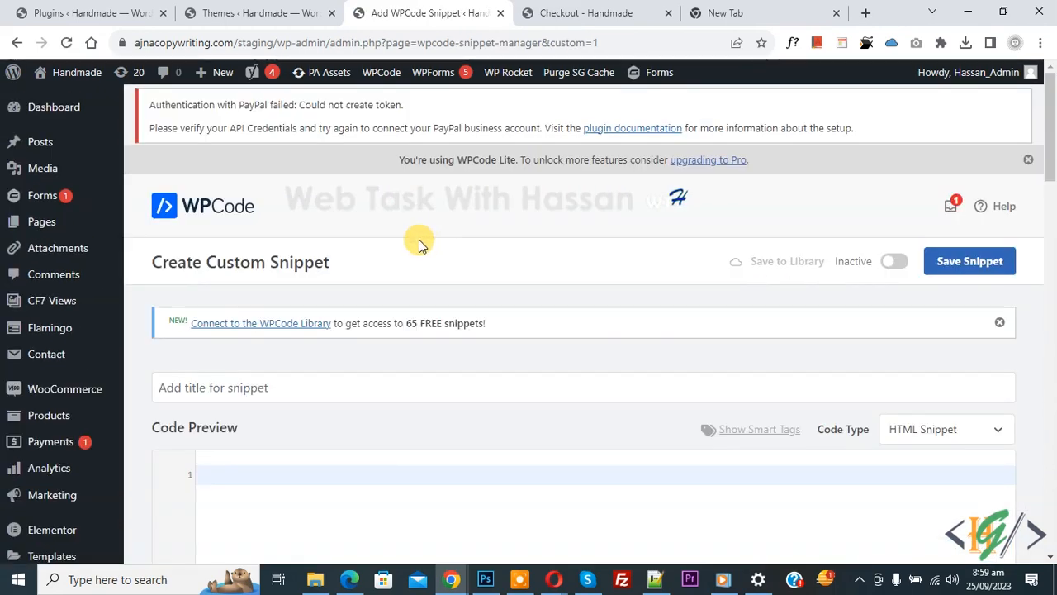
triple_click(239, 261)
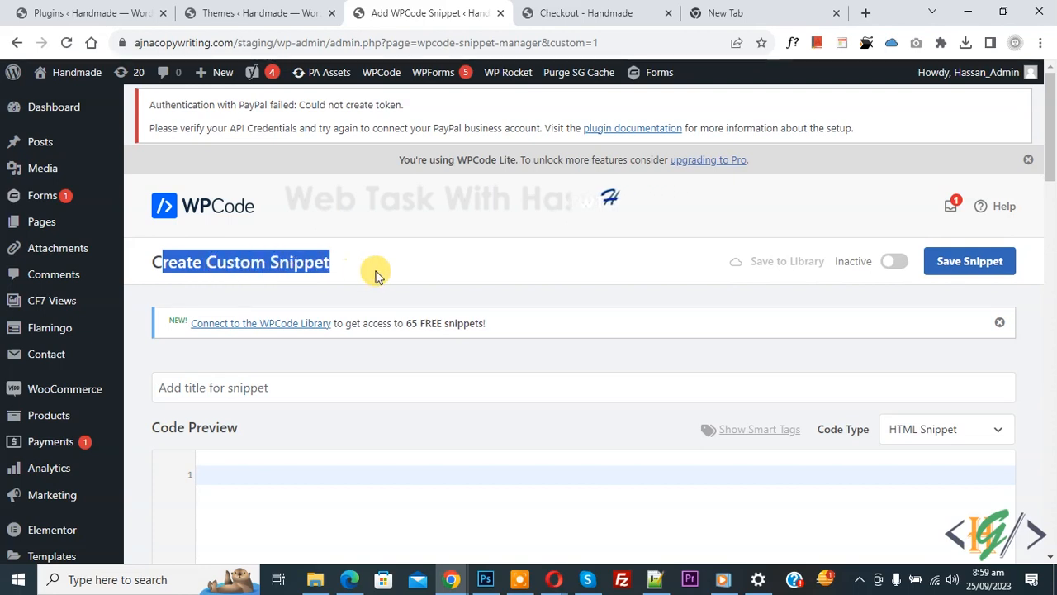
scroll("down", 3)
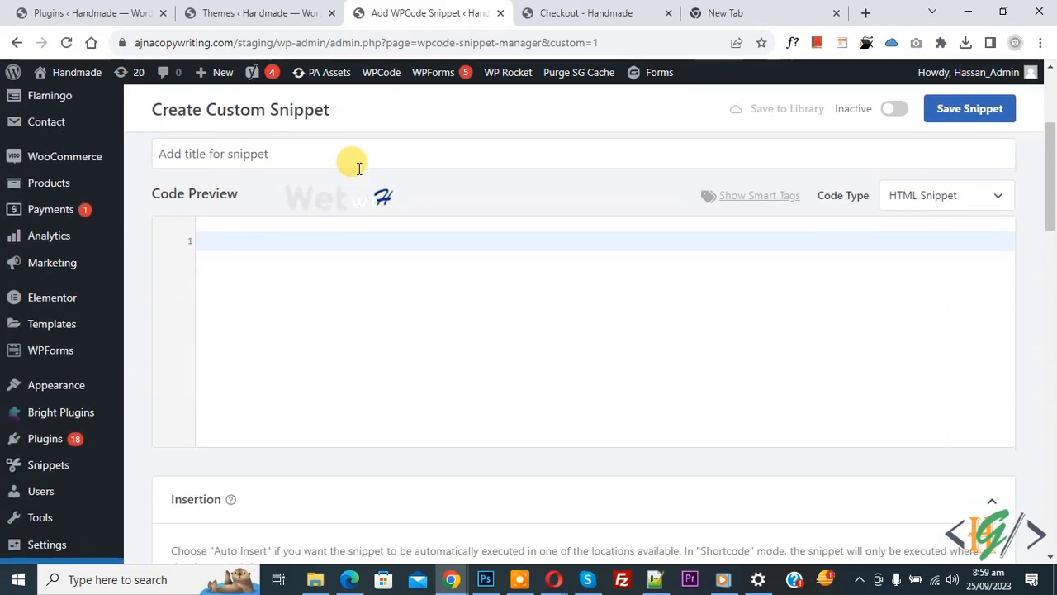
mouse_move(197, 202)
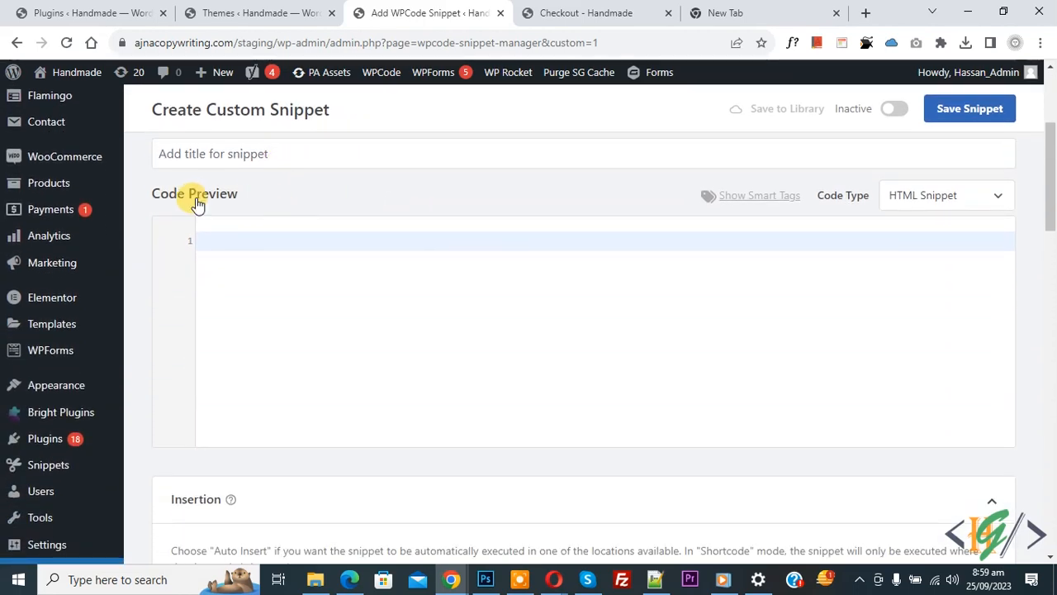
mouse_move(945, 198)
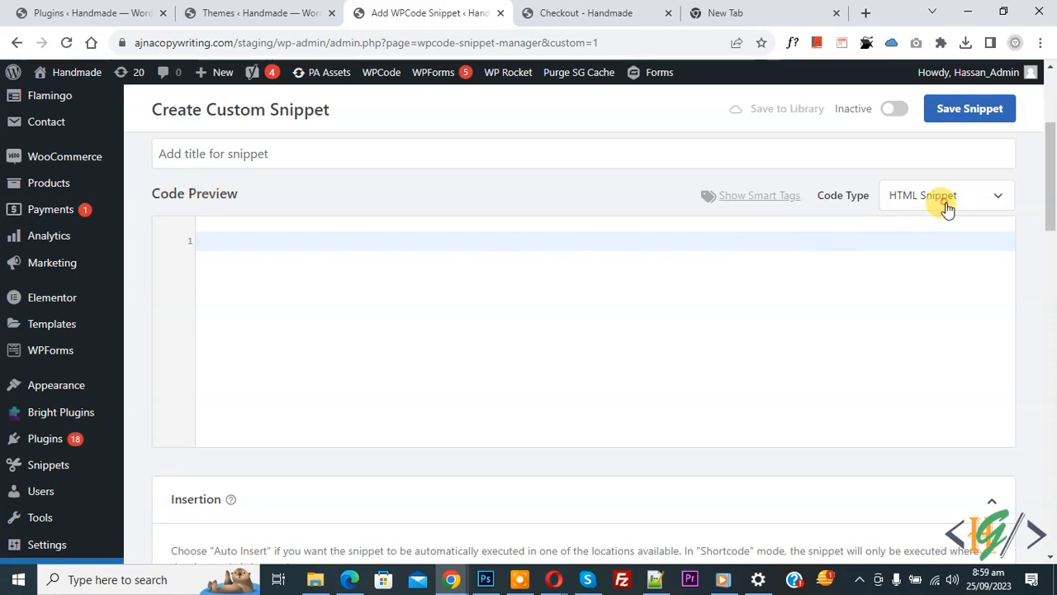
left_click(945, 195)
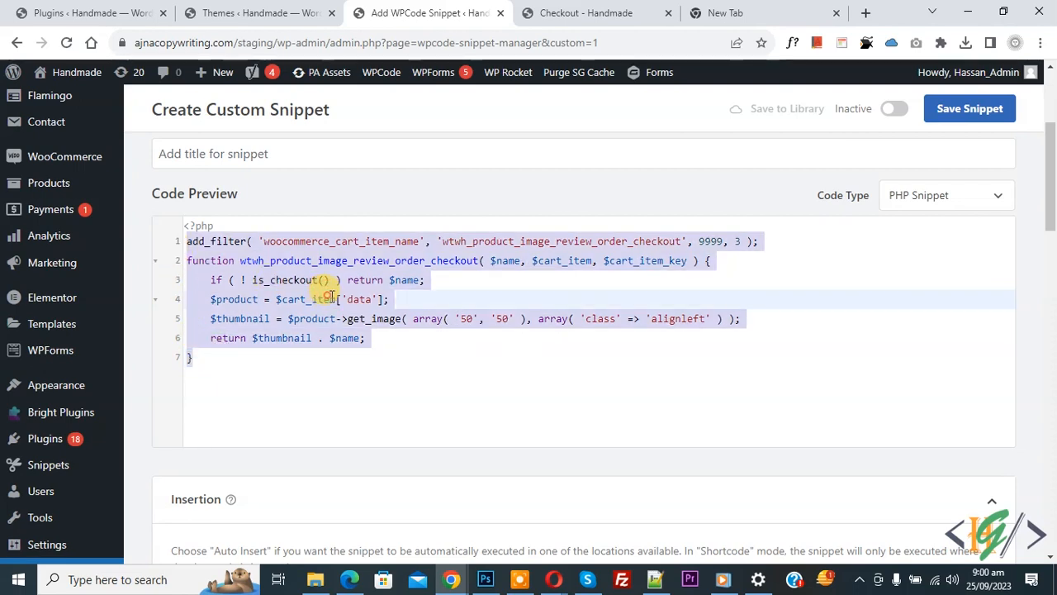
- Set the new snippet to Active, save it, and switch to the Checkout tab
scroll("down", 3)
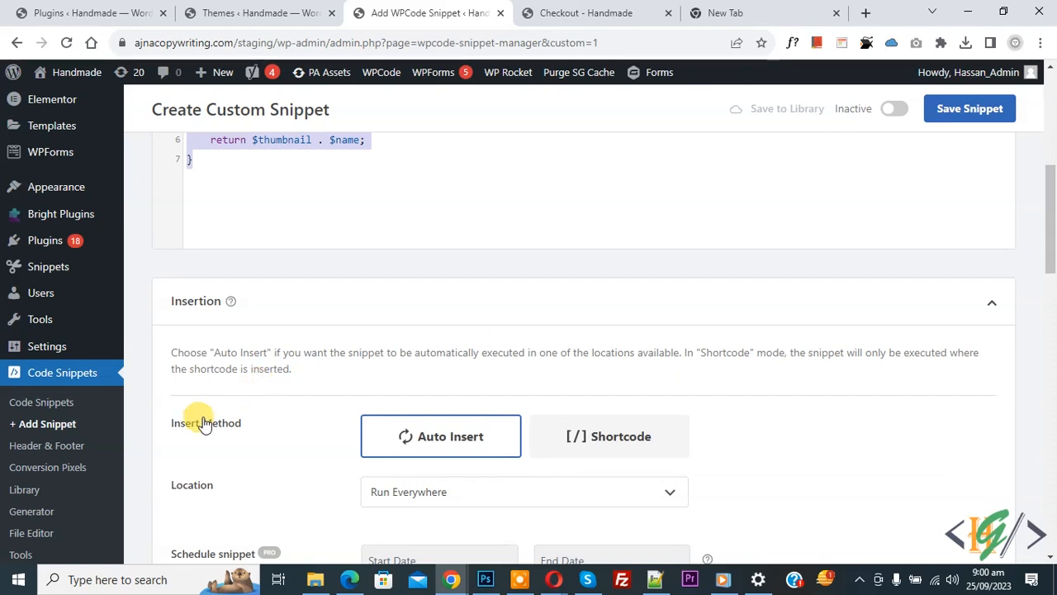
mouse_move(218, 480)
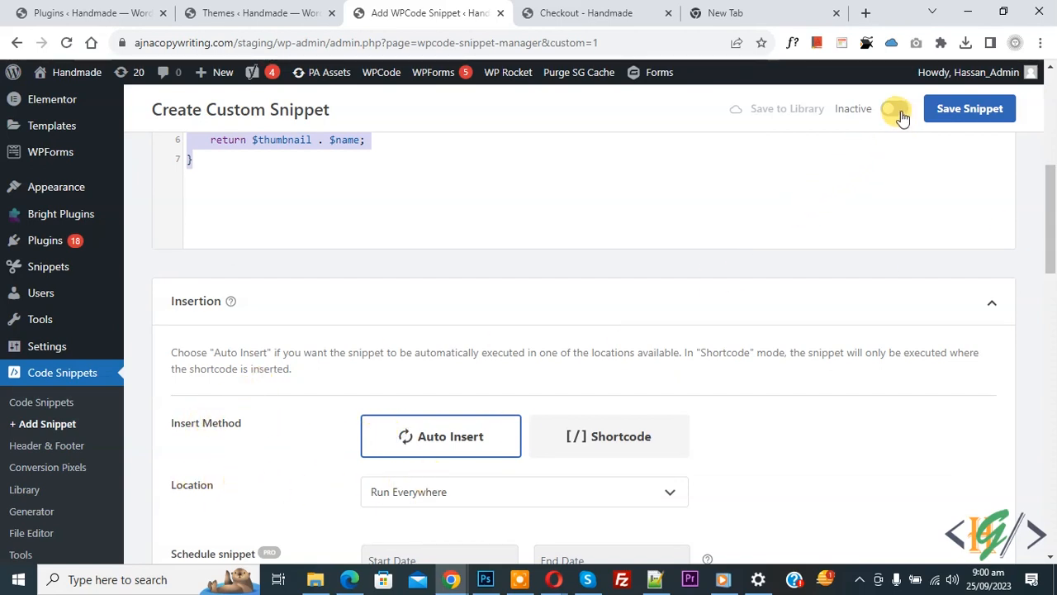
left_click(894, 109)
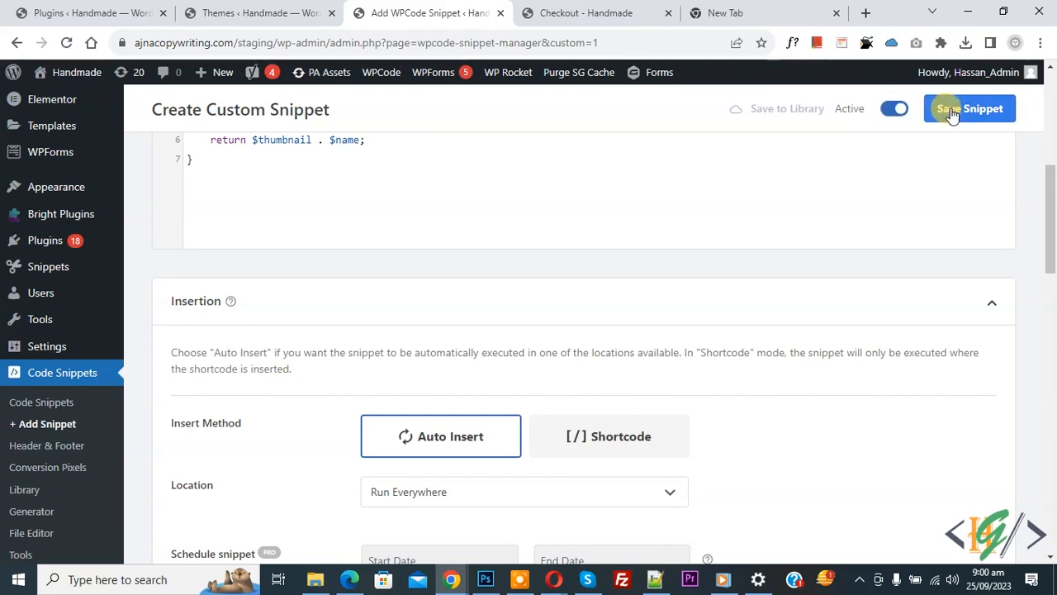
left_click(968, 109)
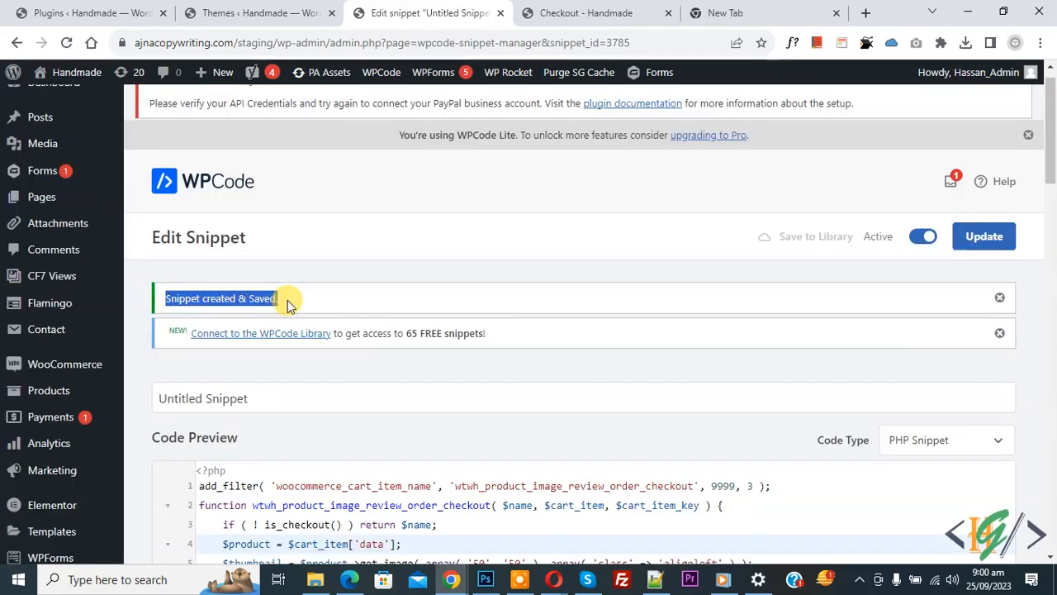
left_click(588, 13)
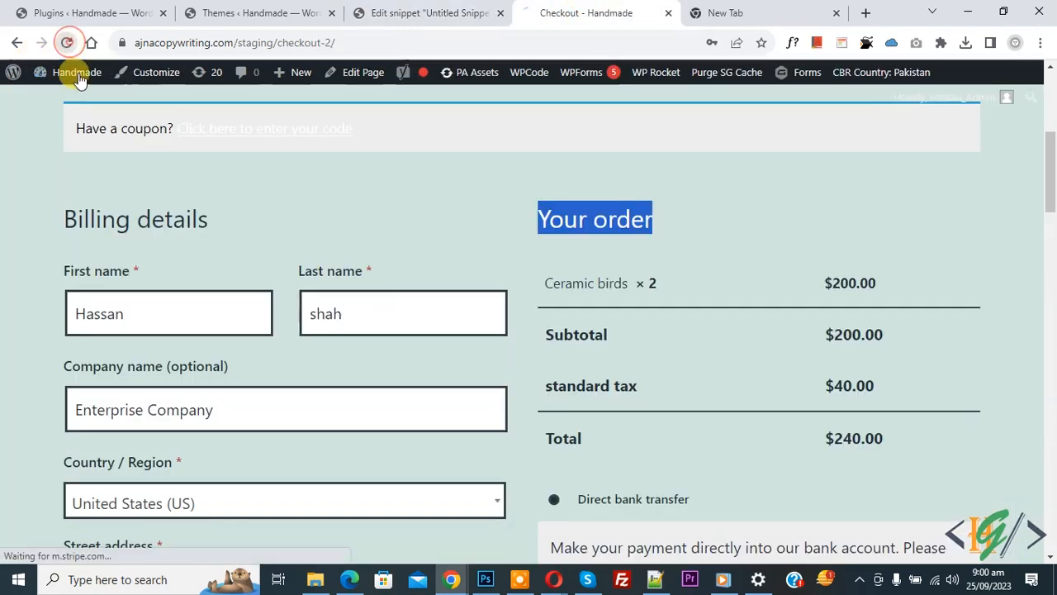
- Reload checkout to see the Ceramic birds thumbnail, then return to the snippet editor
left_click(68, 43)
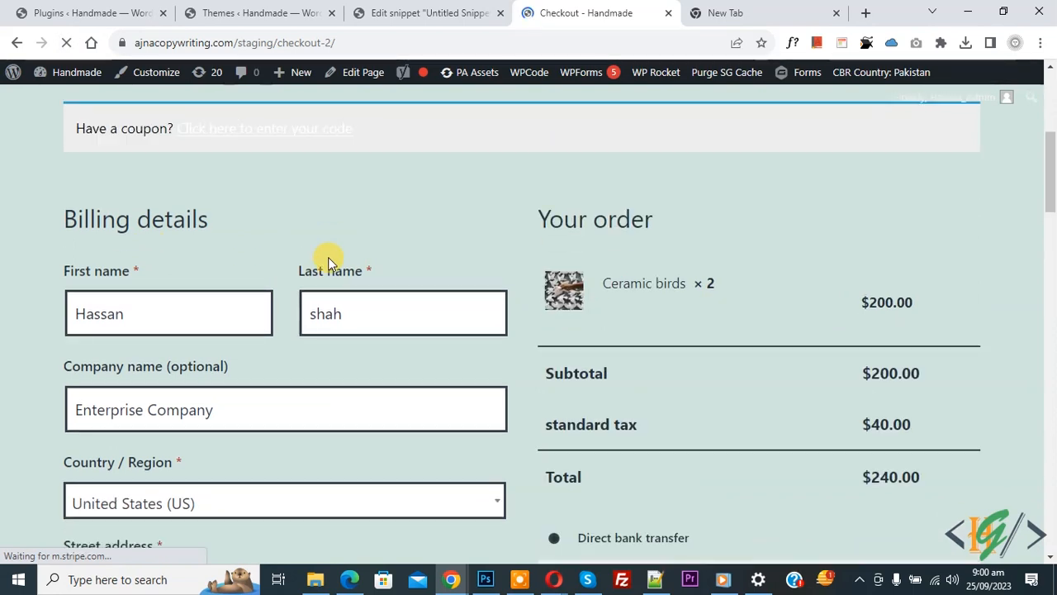
mouse_move(575, 297)
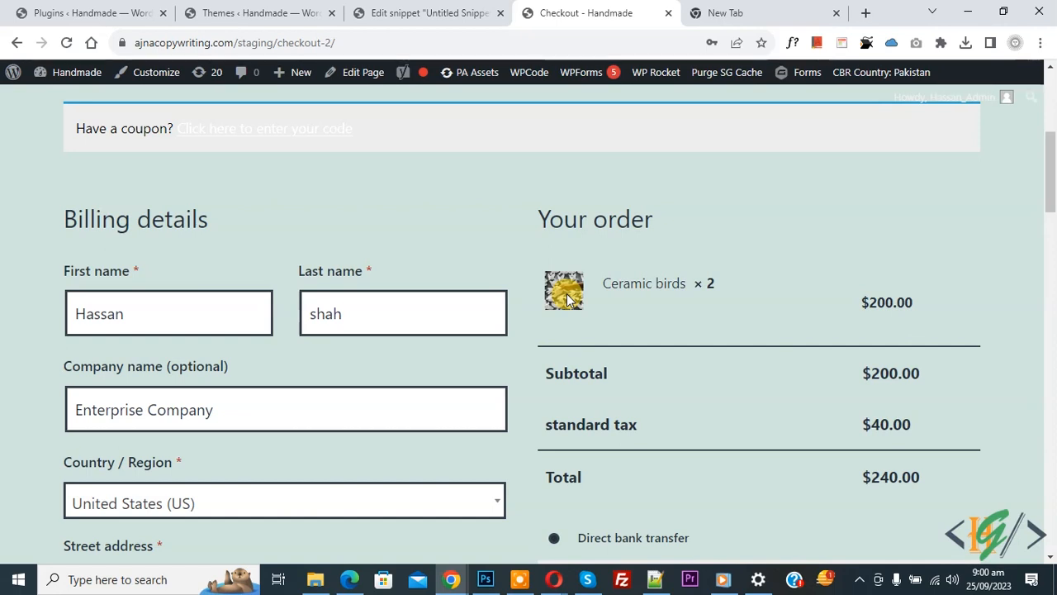
mouse_move(512, 264)
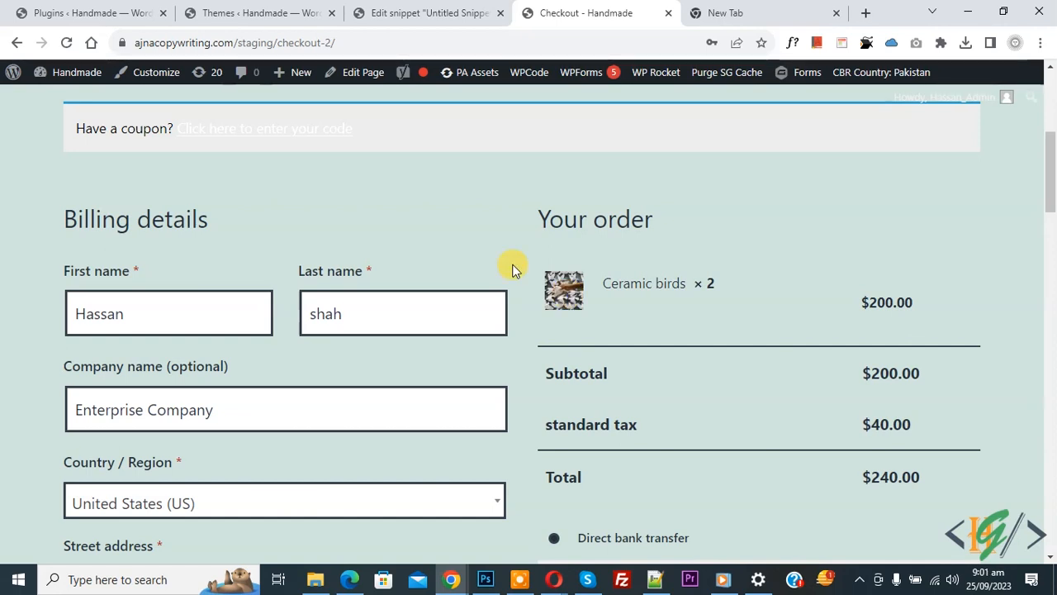
mouse_move(565, 289)
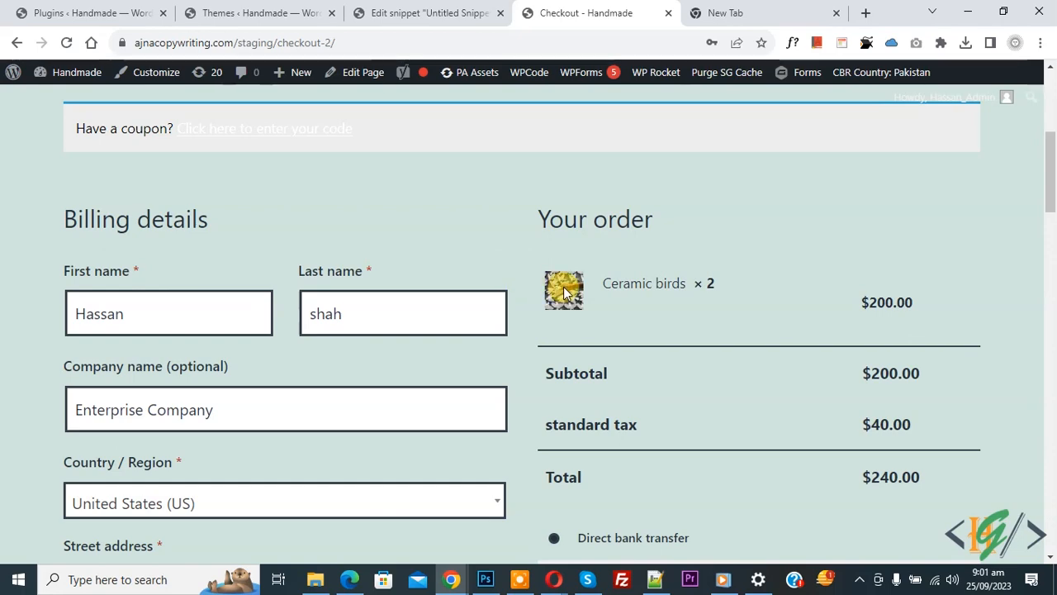
left_click(426, 13)
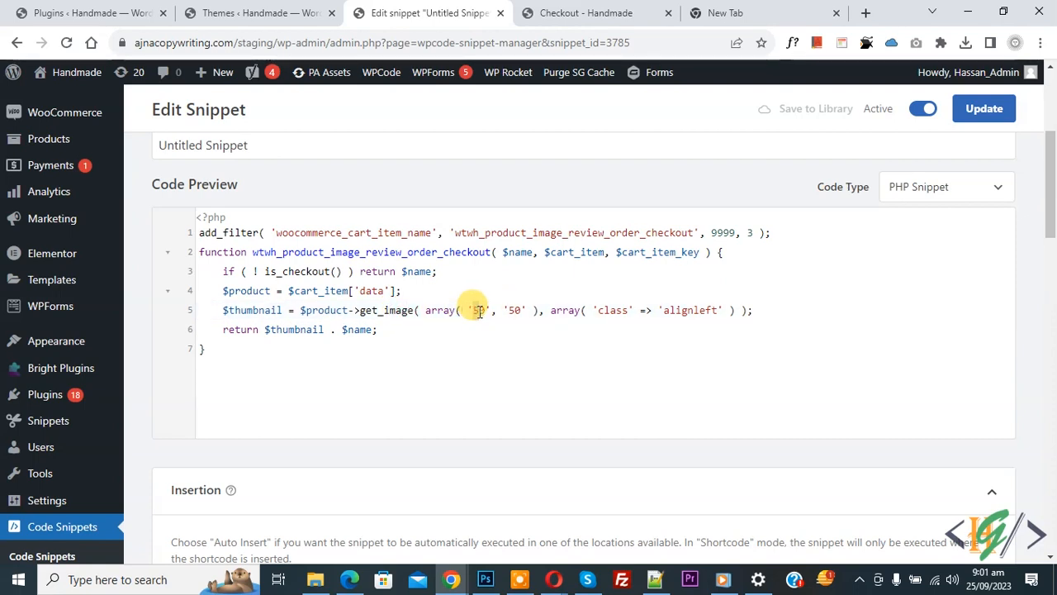
- Change both get_image size values from 50 to 100, update the snippet, and go back to Checkout
type("100")
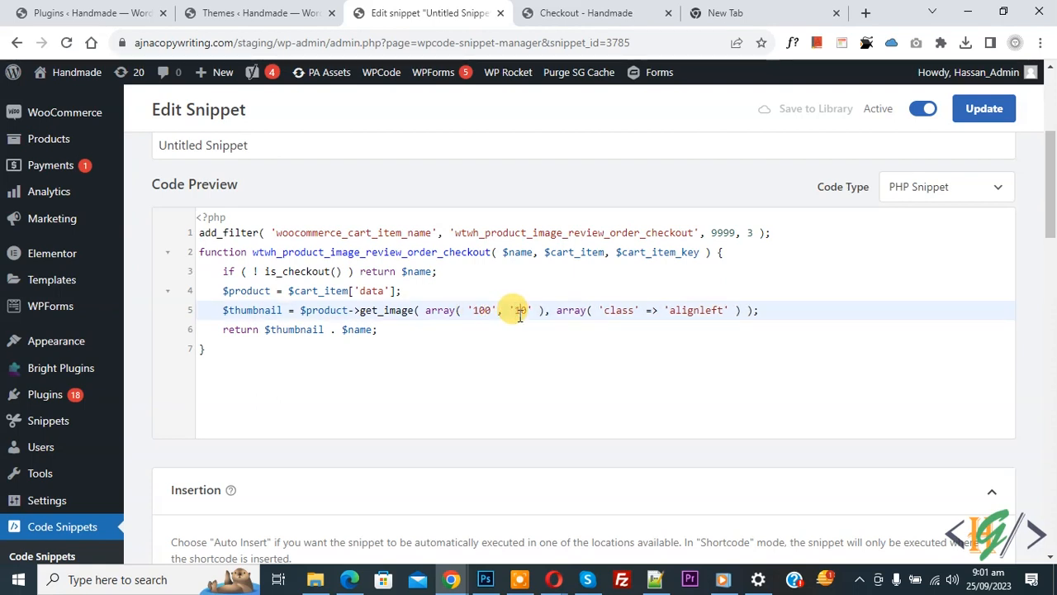
left_click(985, 110)
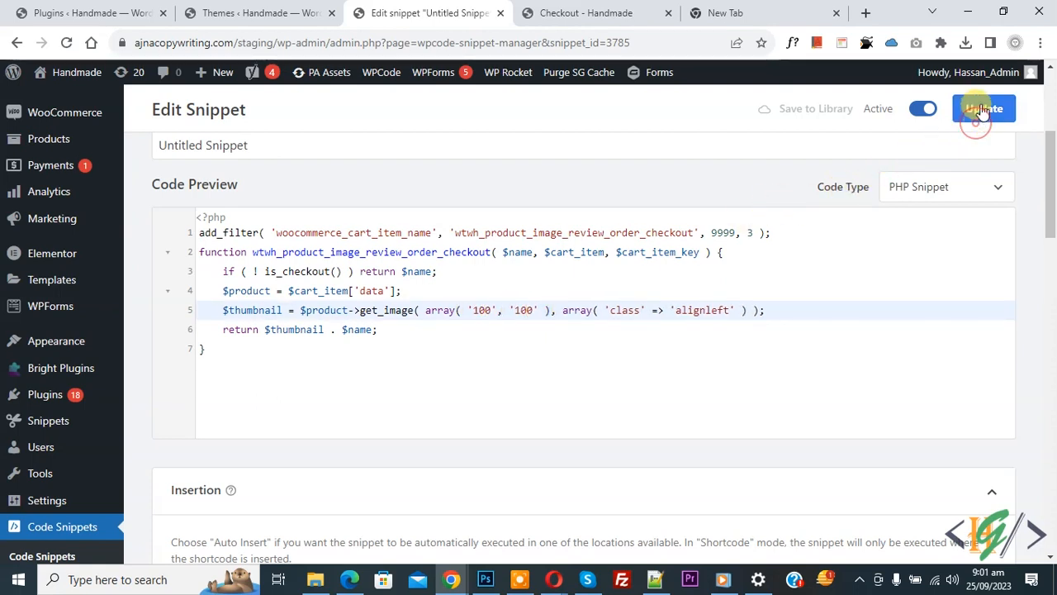
left_click(984, 109)
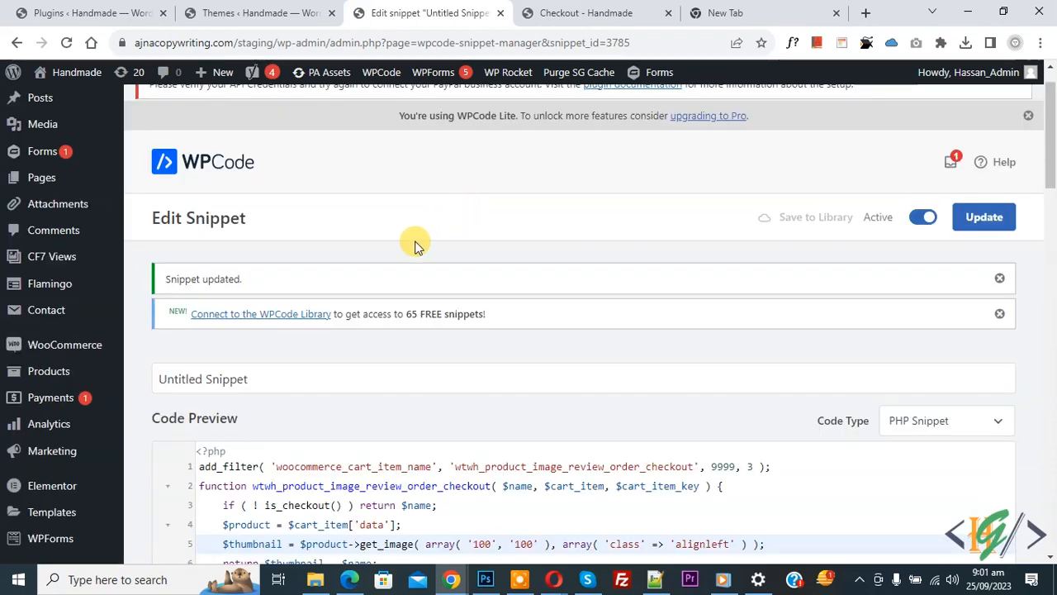
mouse_move(544, 265)
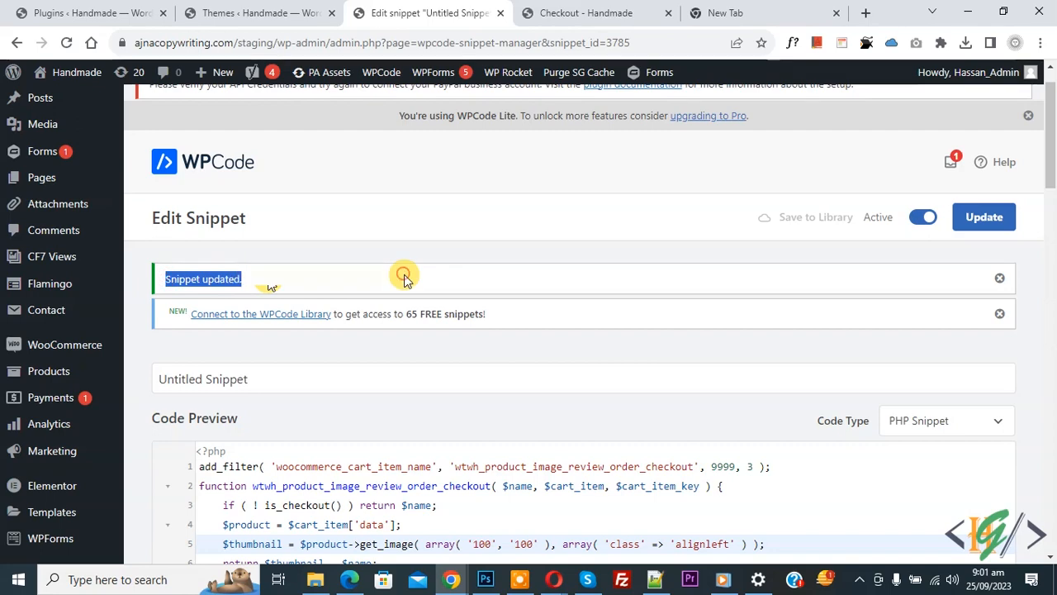
left_click(594, 13)
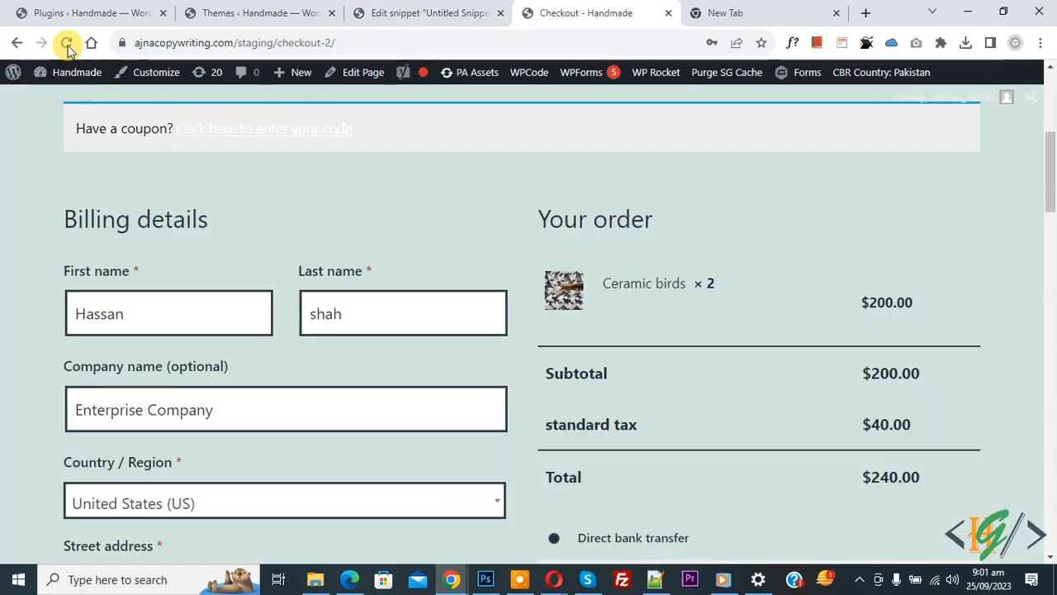
- Reload checkout to see the 100px Ceramic birds thumbnail, glance at the snippet code, and return
left_click(67, 43)
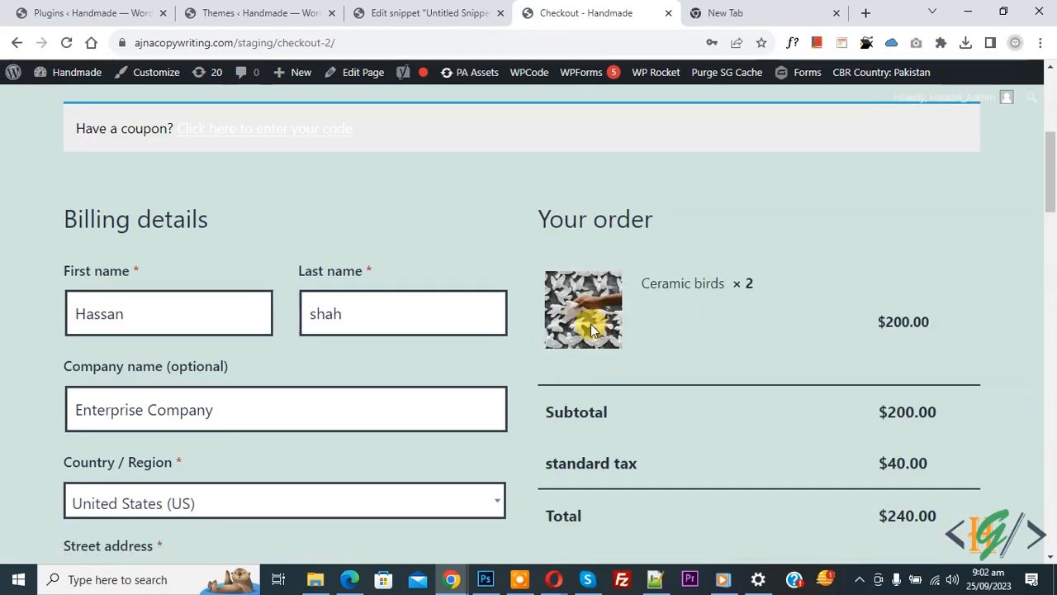
left_click(426, 13)
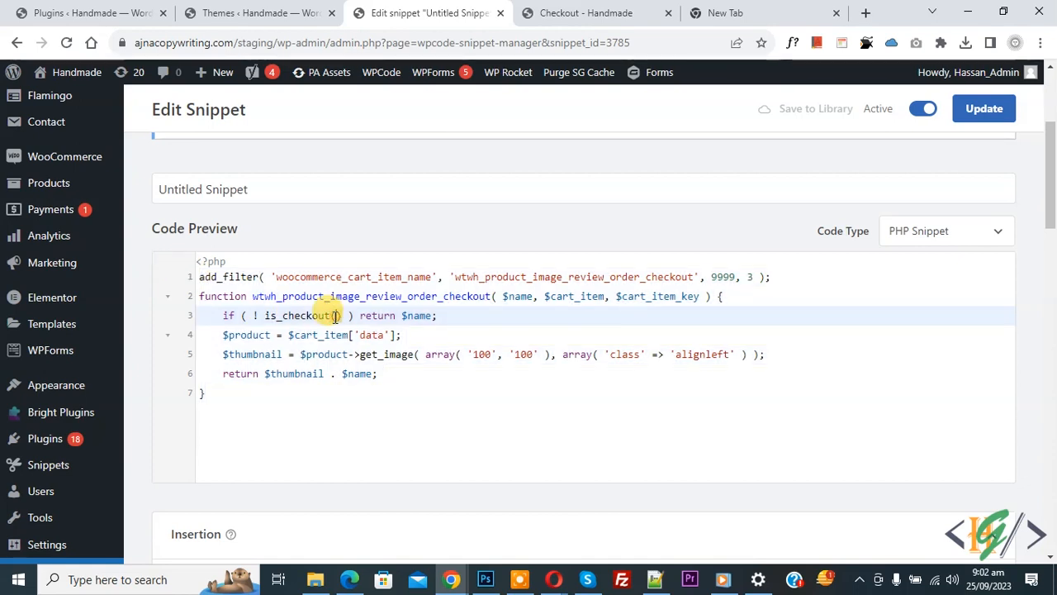
left_click(584, 13)
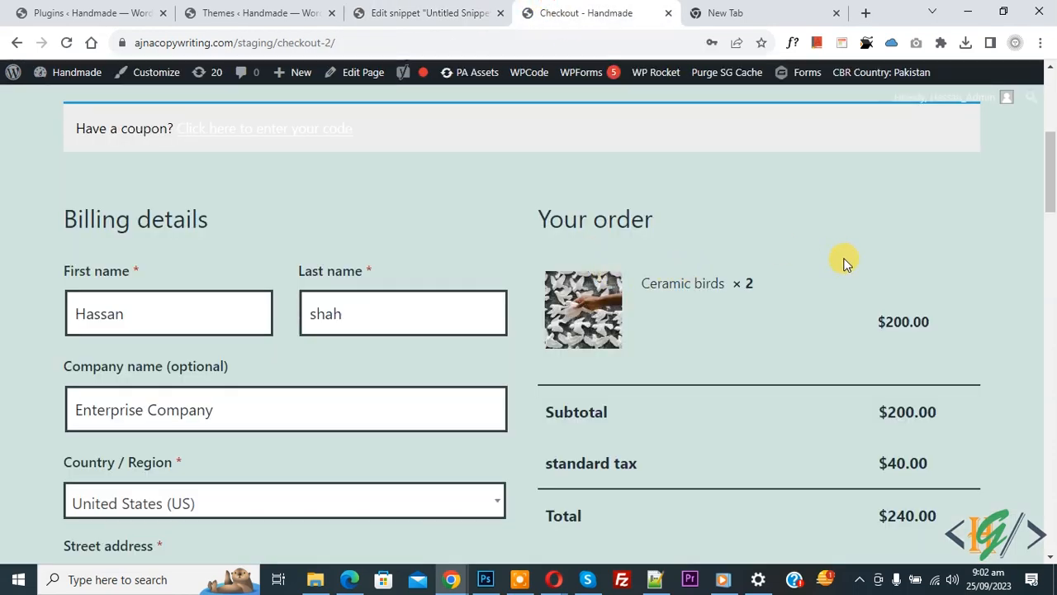